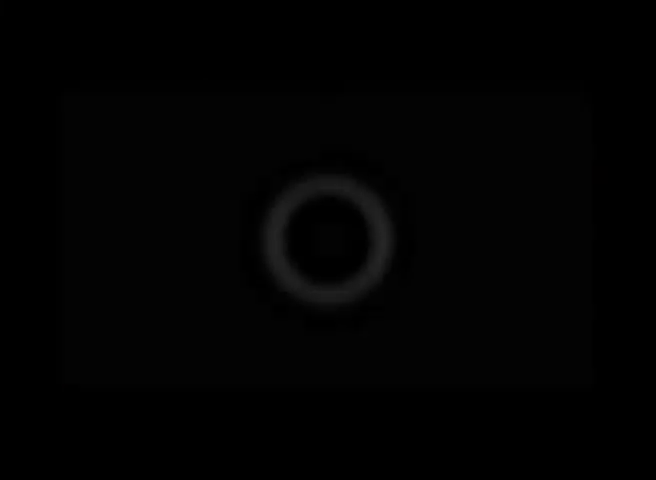
left_click(320, 235)
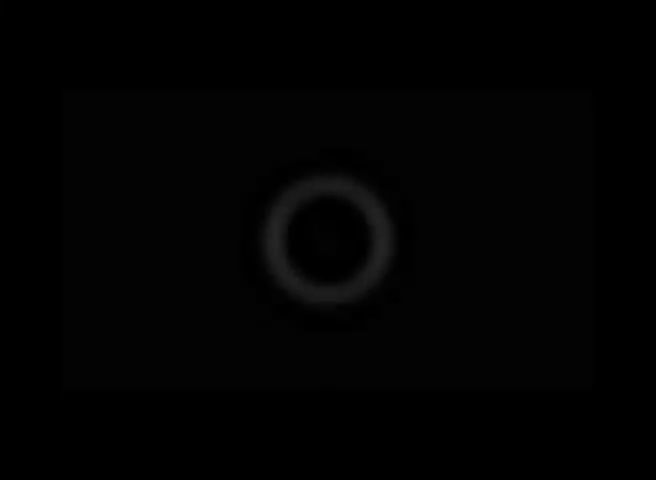
left_click(326, 237)
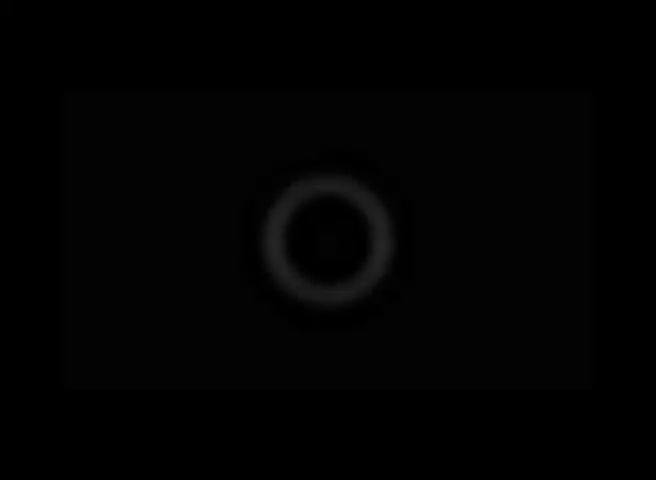
left_click(325, 250)
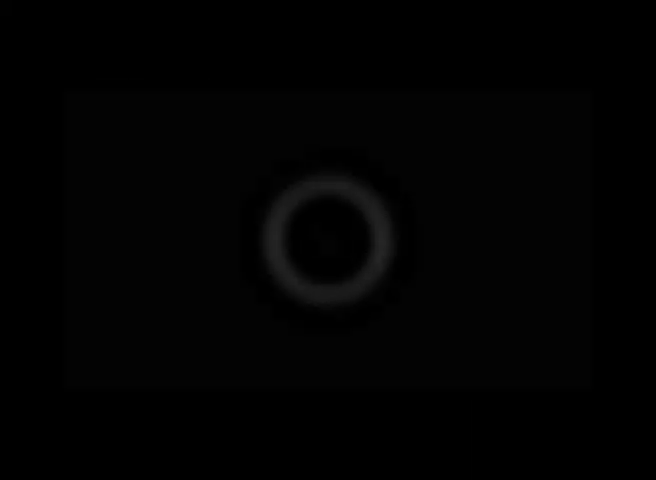
left_click(323, 245)
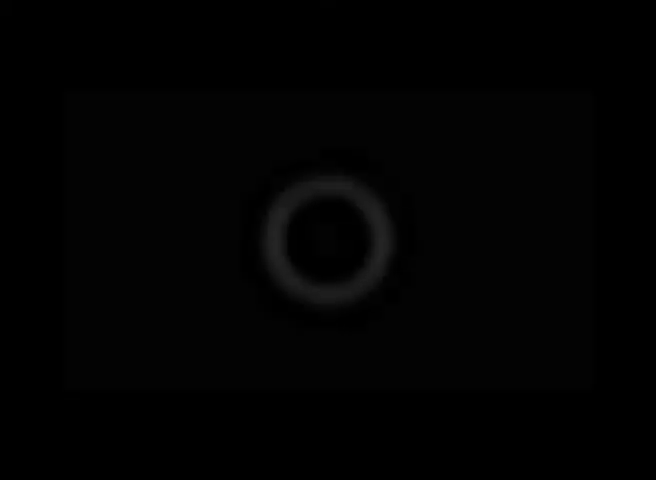
left_click(322, 248)
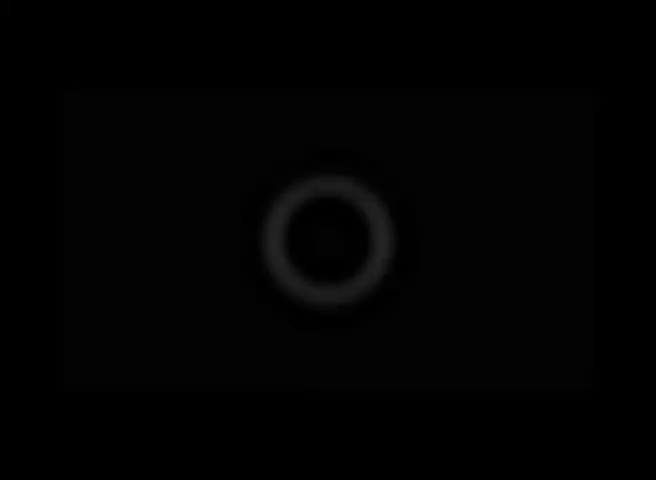
left_click(323, 247)
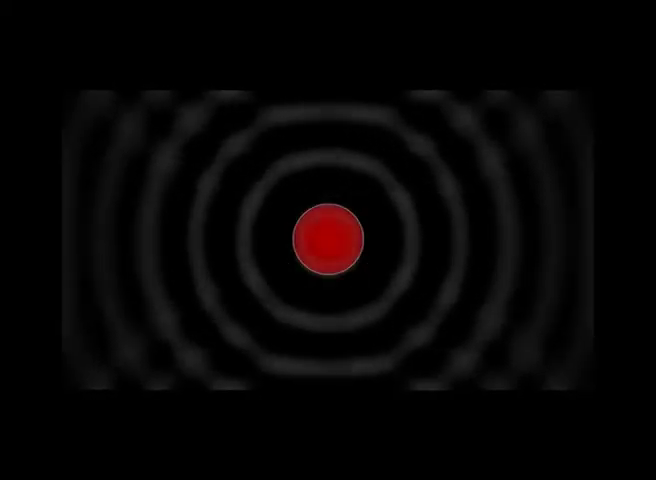